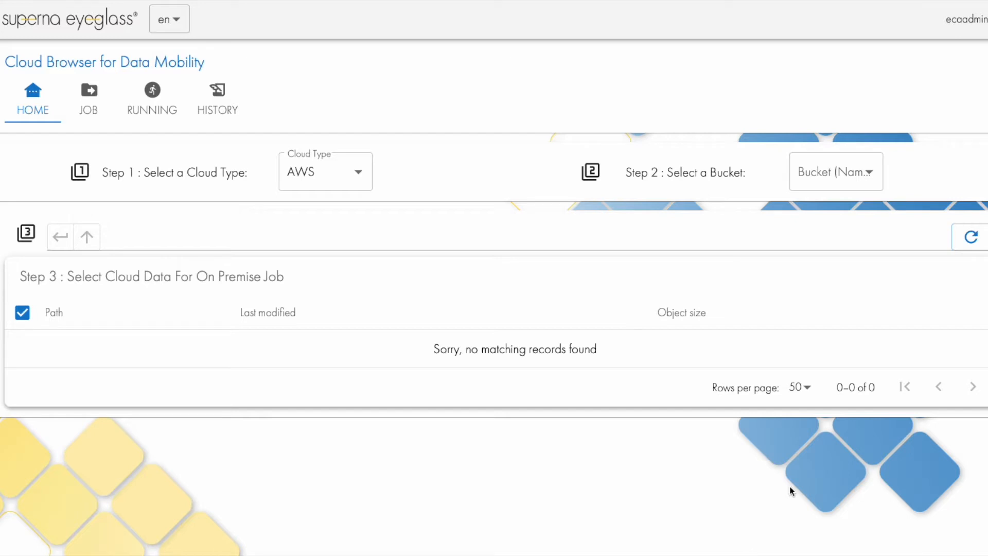
mouse_move(79, 171)
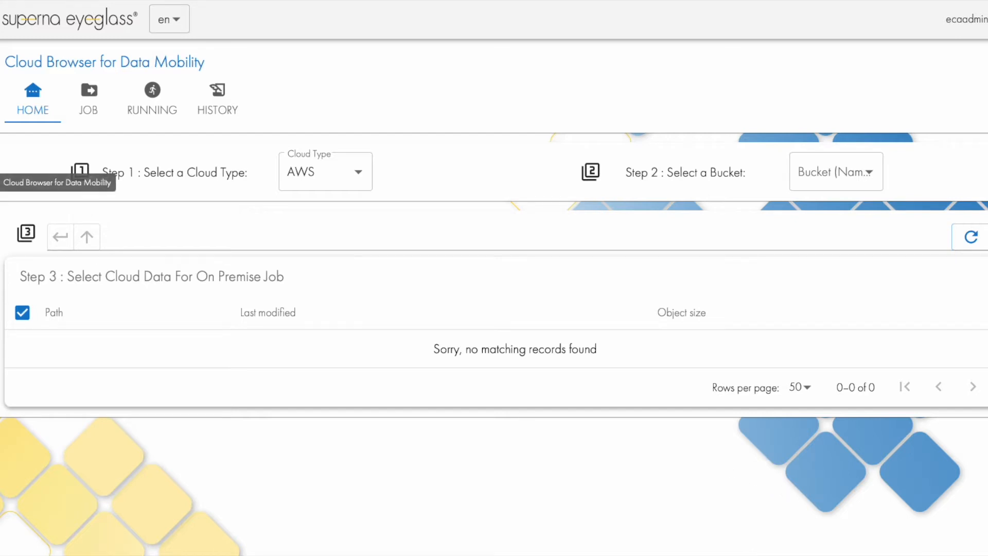
mouse_move(217, 99)
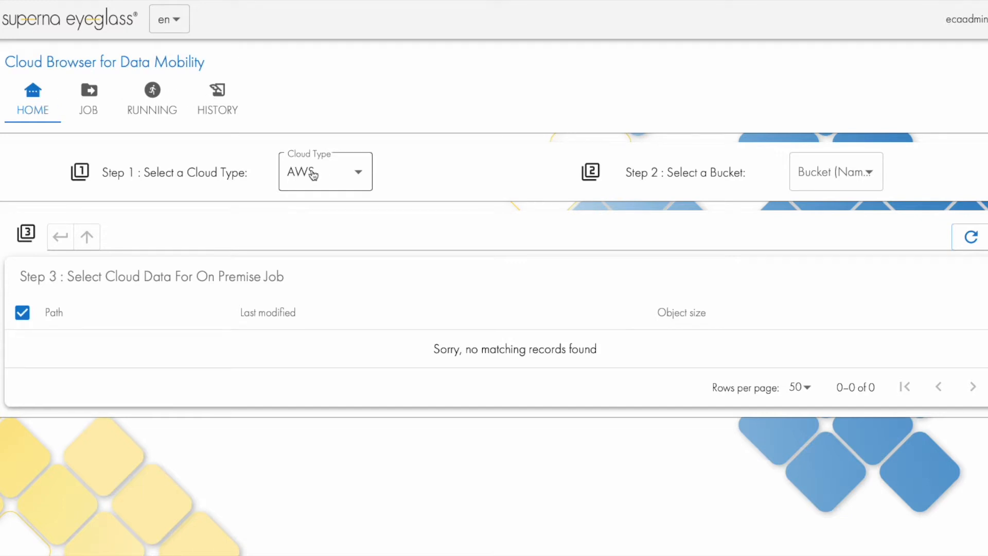
Keep AWS as cloud type and choose the smartarchiver-demo - ca-central-1 bucket to load its contents.
left_click(325, 171)
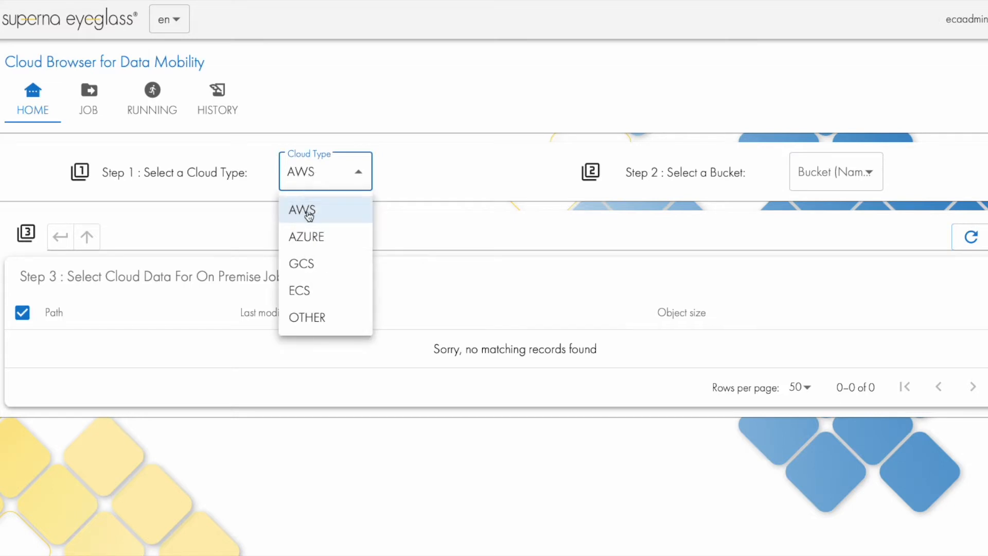
left_click(302, 209)
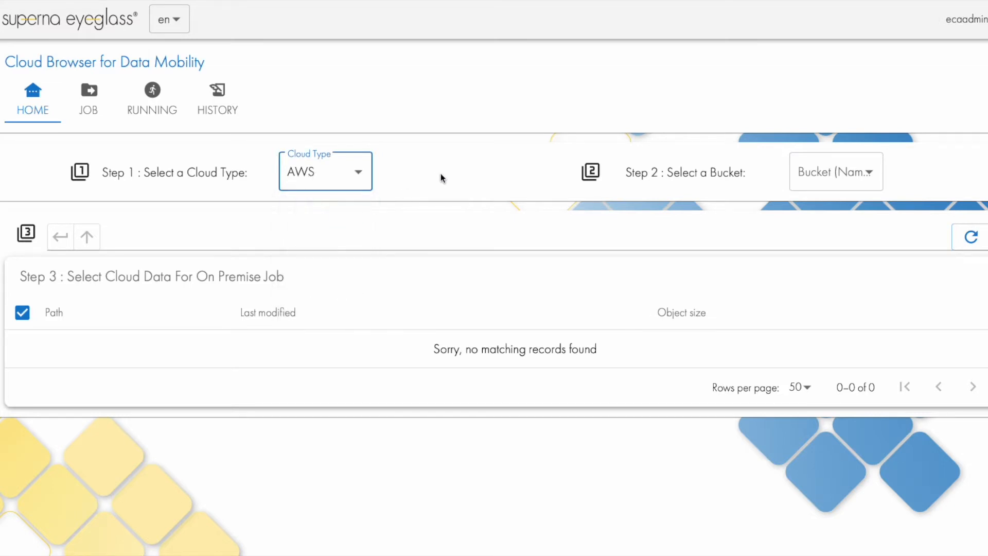
mouse_move(838, 172)
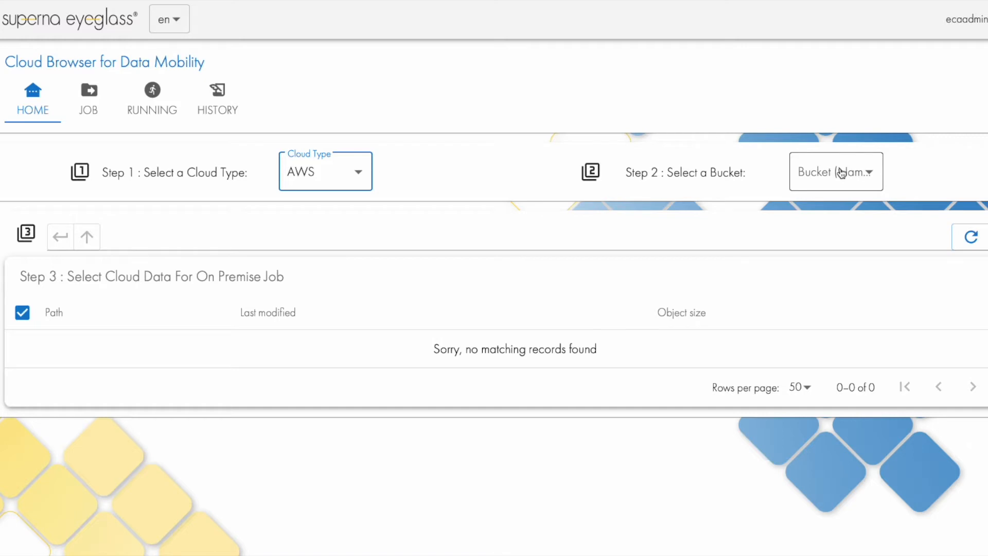
left_click(836, 171)
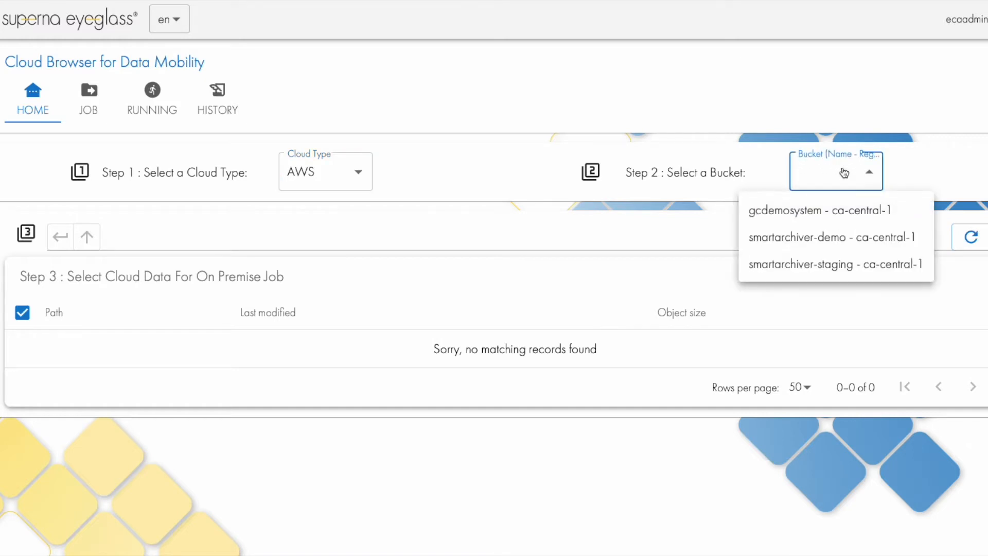
left_click(833, 237)
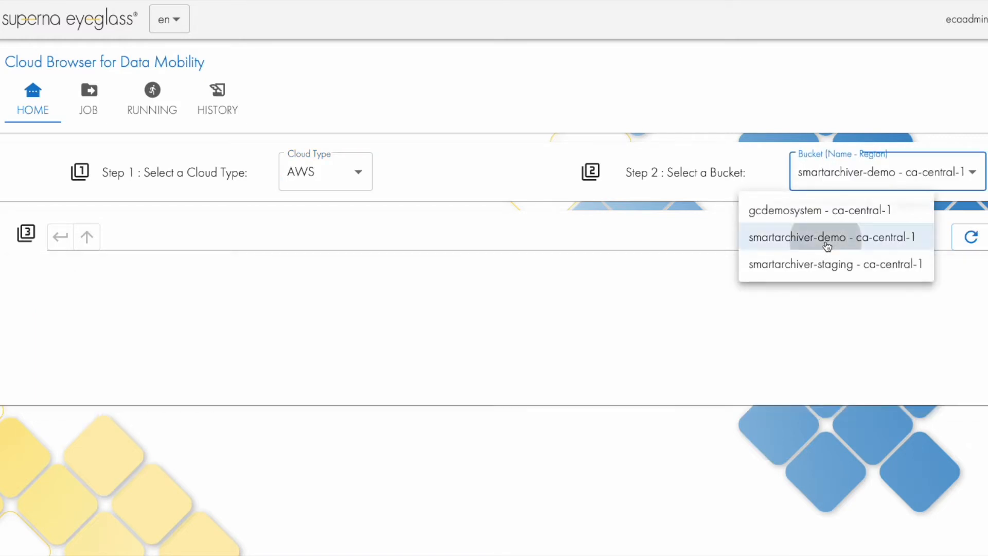
left_click(827, 237)
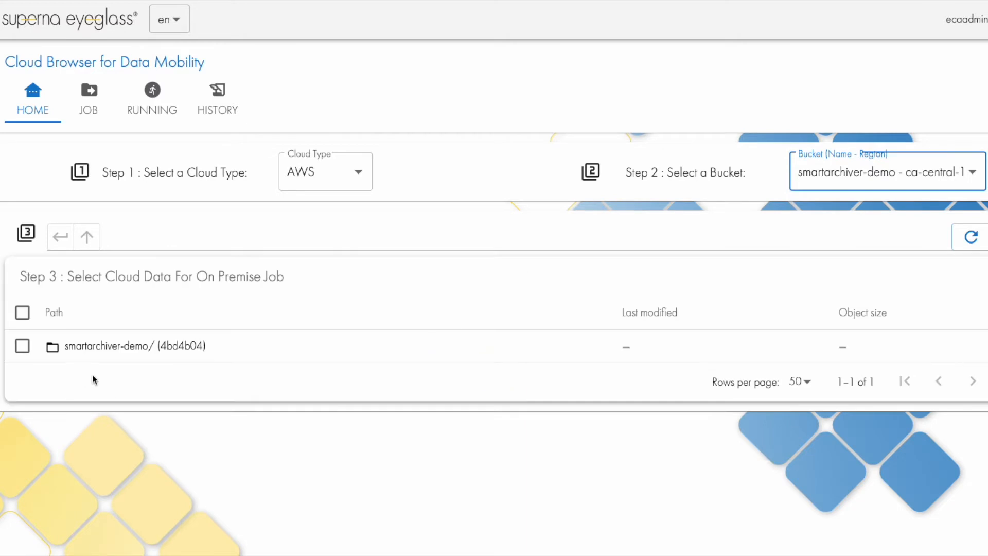
Drill down through smartarchiver-demo/gcsource/ifs/projects/projectA into the smallfiles folder.
double_click(135, 346)
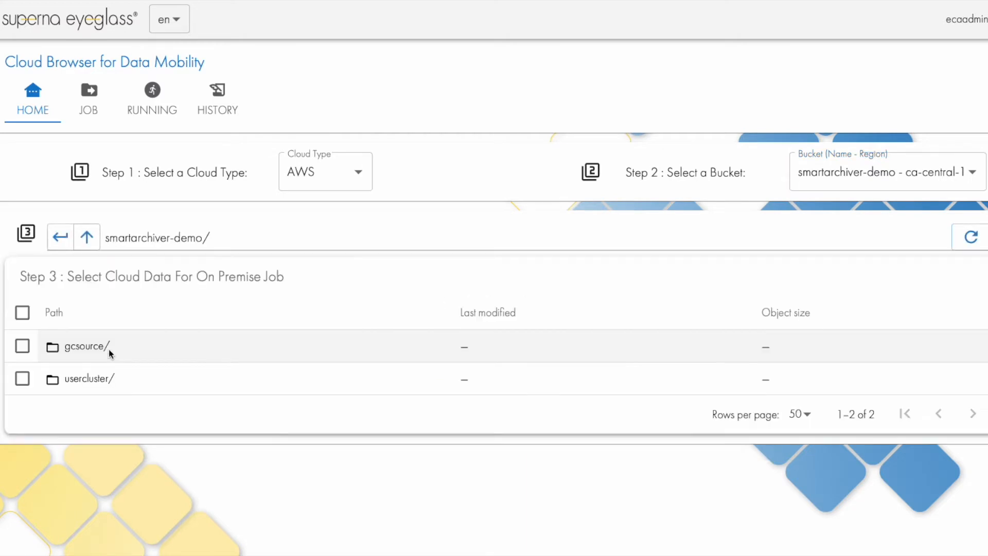
left_click(86, 346)
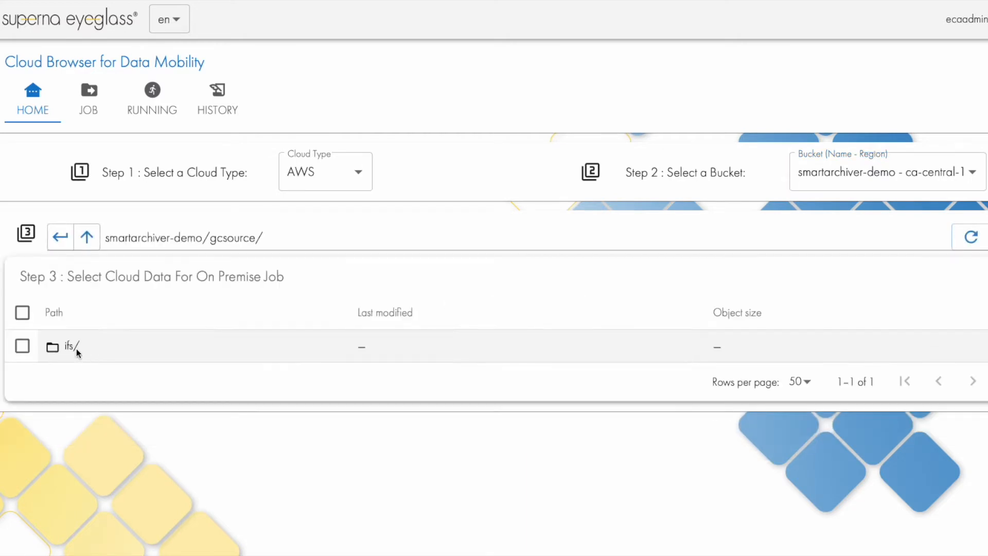
left_click(69, 347)
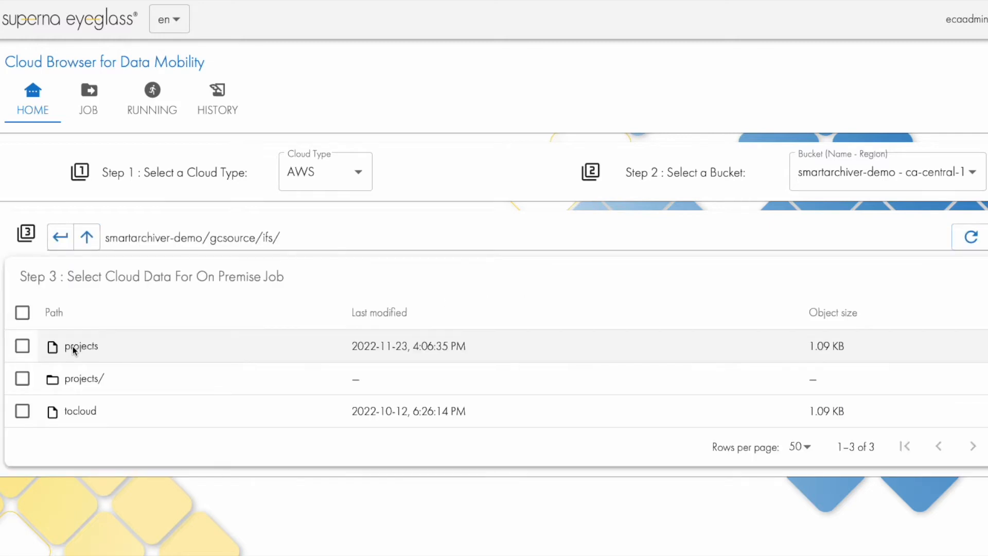
left_click(84, 378)
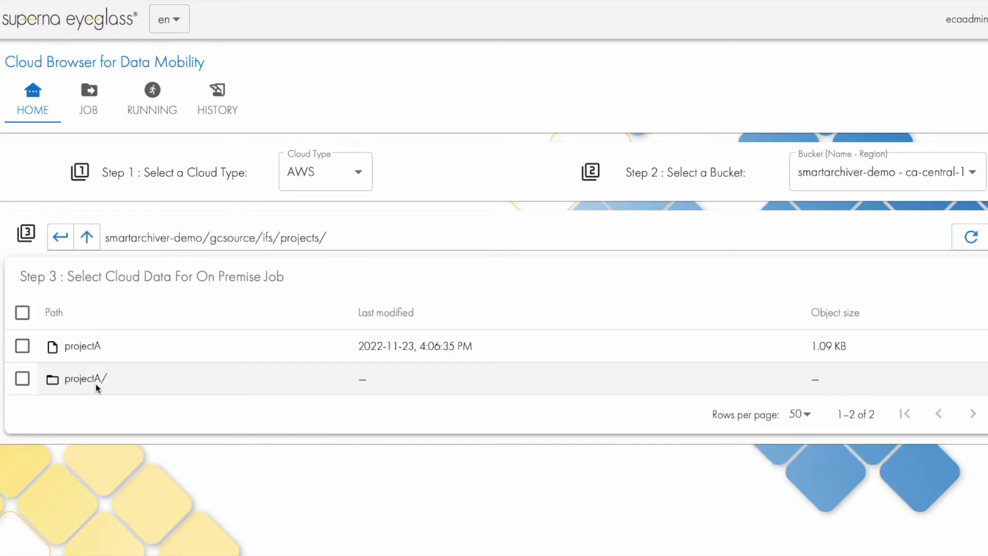
mouse_move(80, 379)
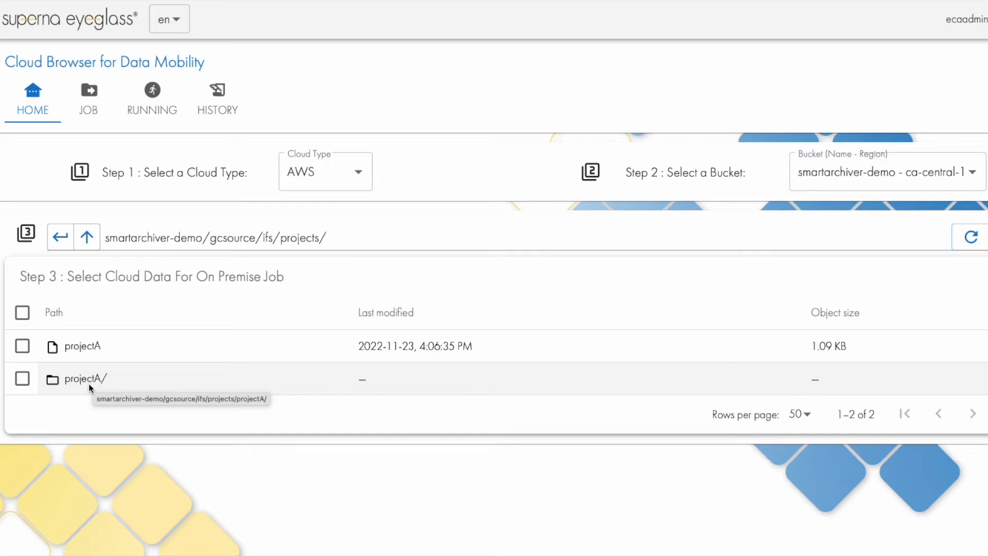
left_click(84, 379)
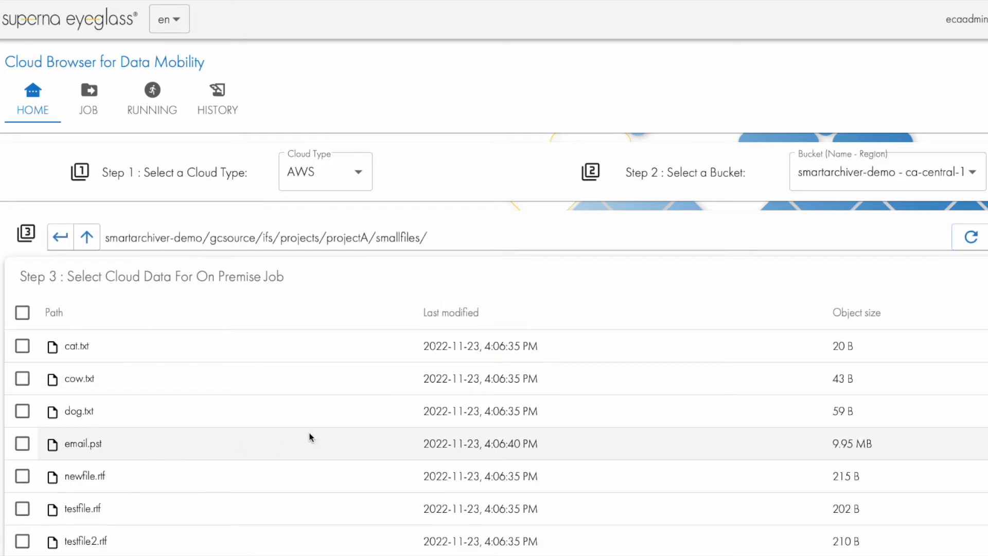
mouse_move(289, 393)
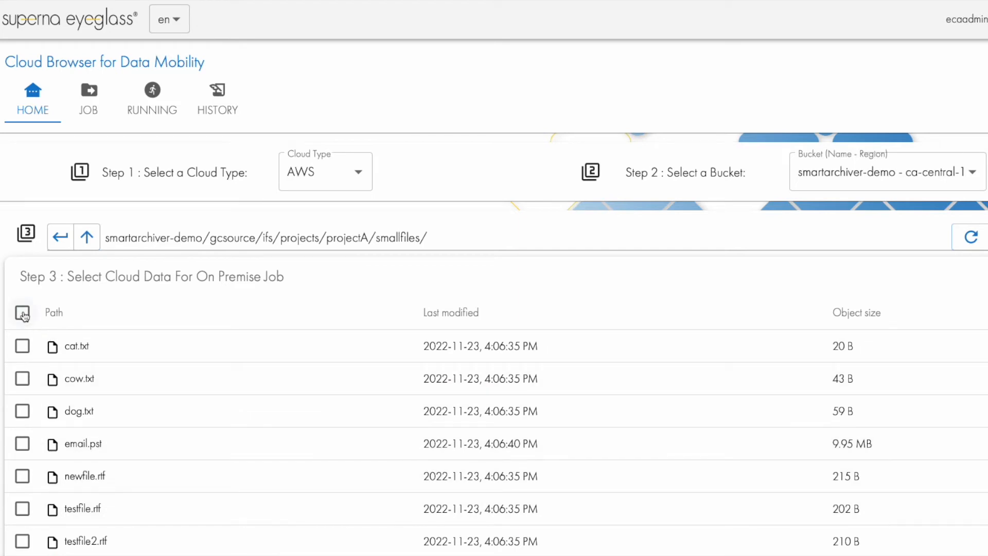
Select all eight smallfiles items via the header checkbox and add them to the job.
left_click(22, 313)
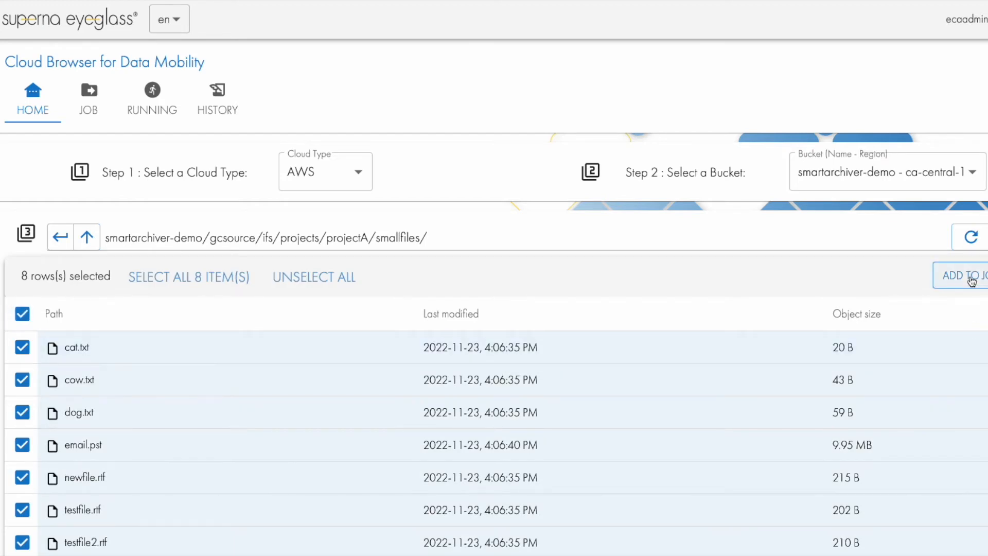
mouse_move(687, 488)
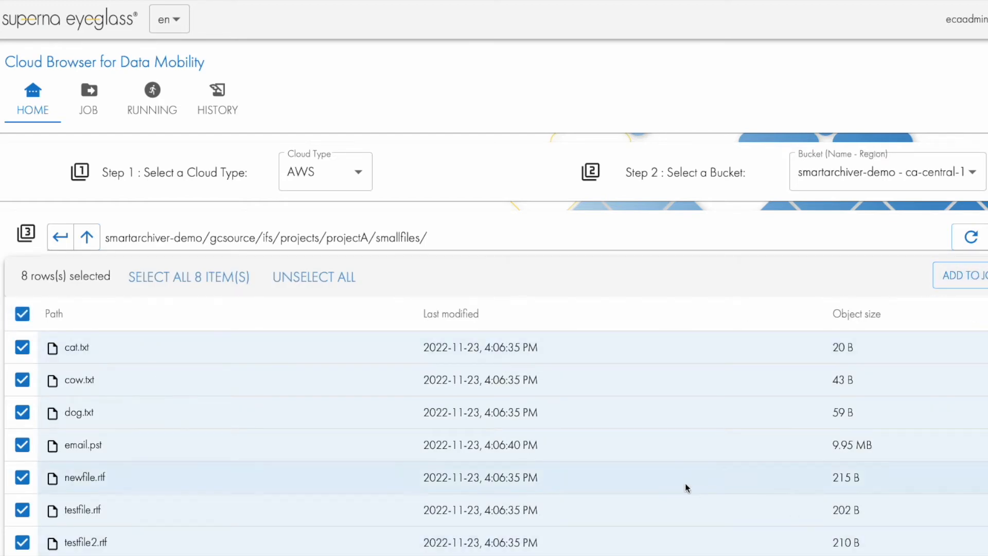
left_click(89, 95)
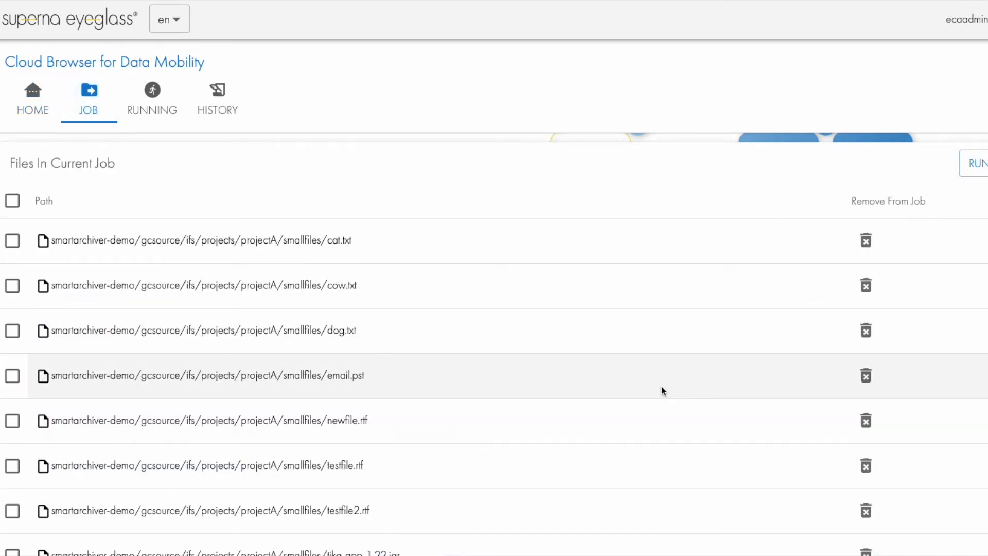
mouse_move(308, 321)
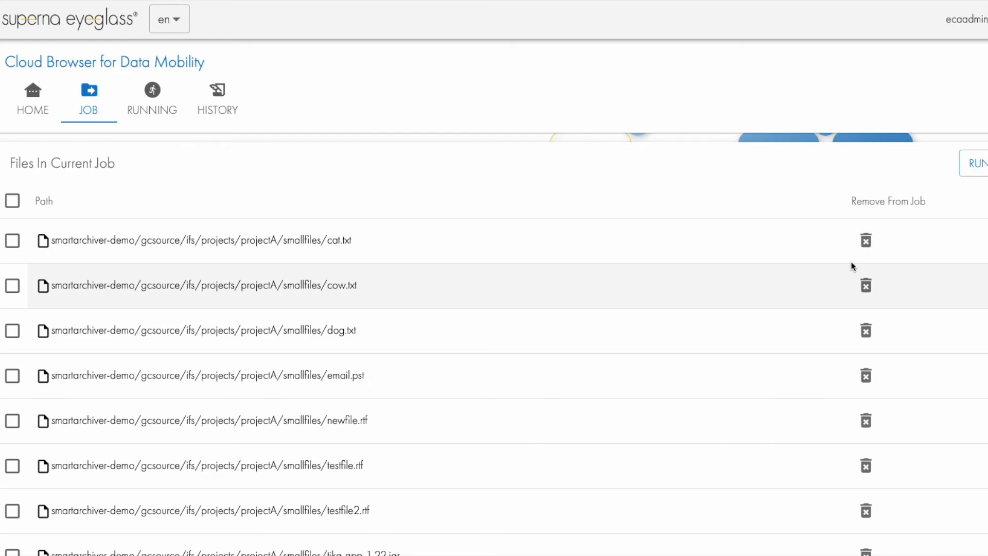
Remove cat.txt, email.pst and testfile.rtf from the job, leaving five files.
left_click(866, 240)
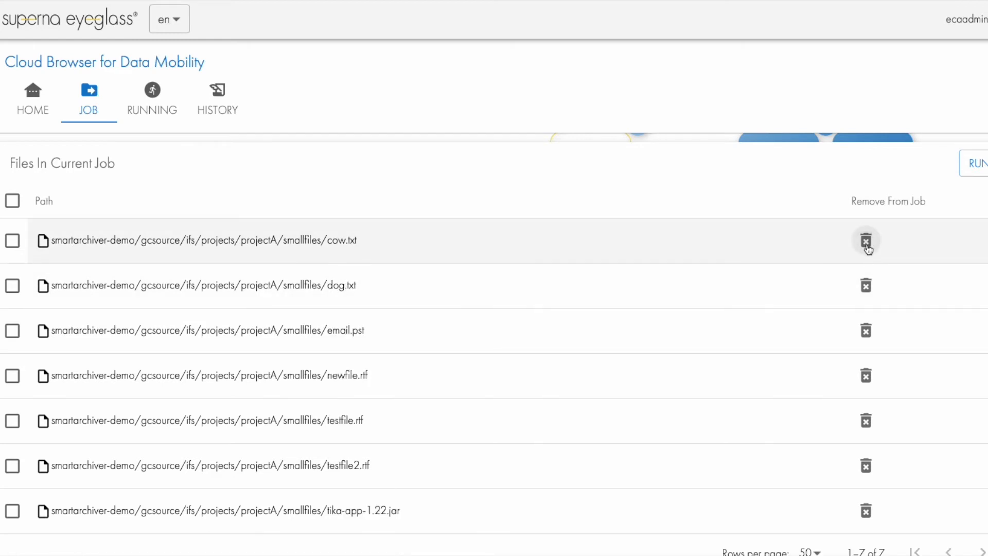
left_click(866, 240)
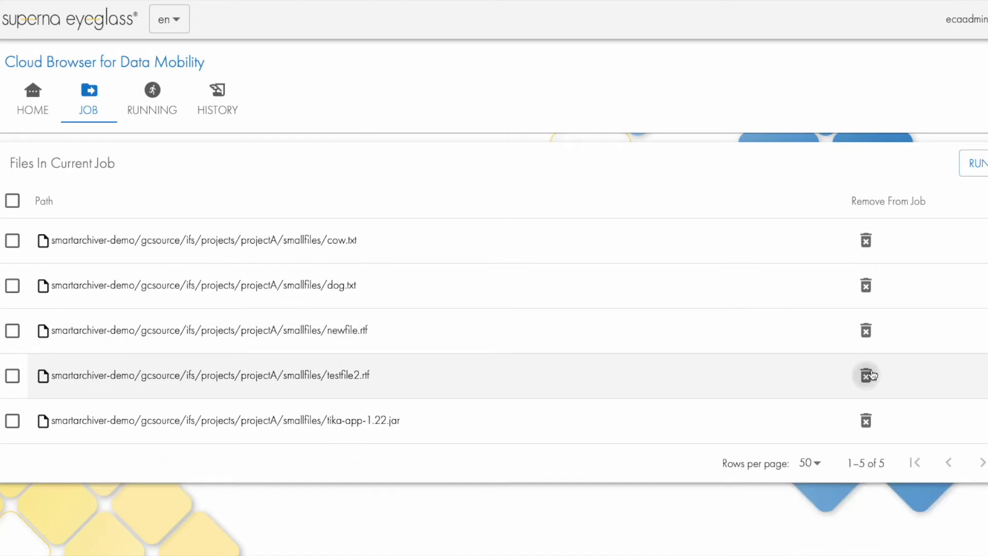
mouse_move(706, 345)
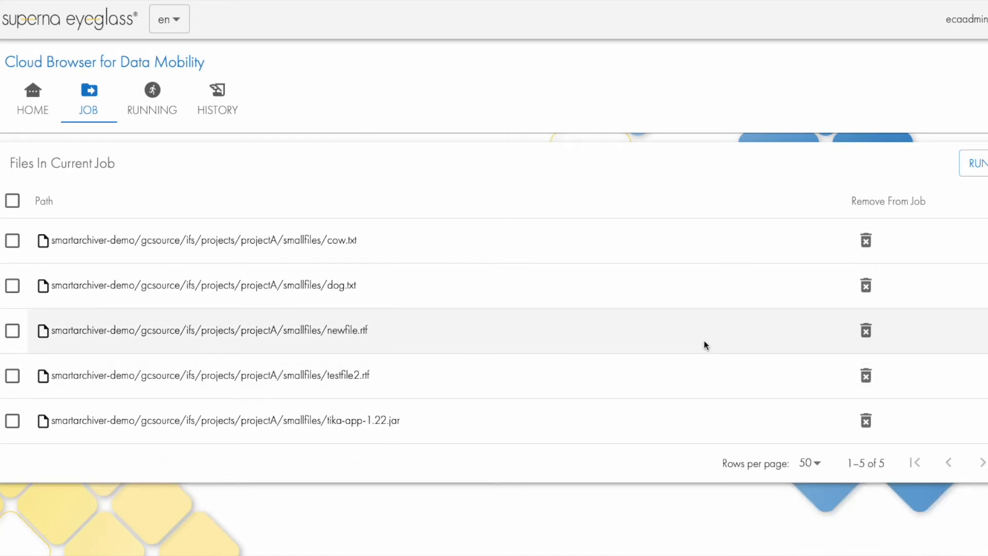
Start the job submission and set its job type to Cloud to On Premise - Move.
left_click(976, 164)
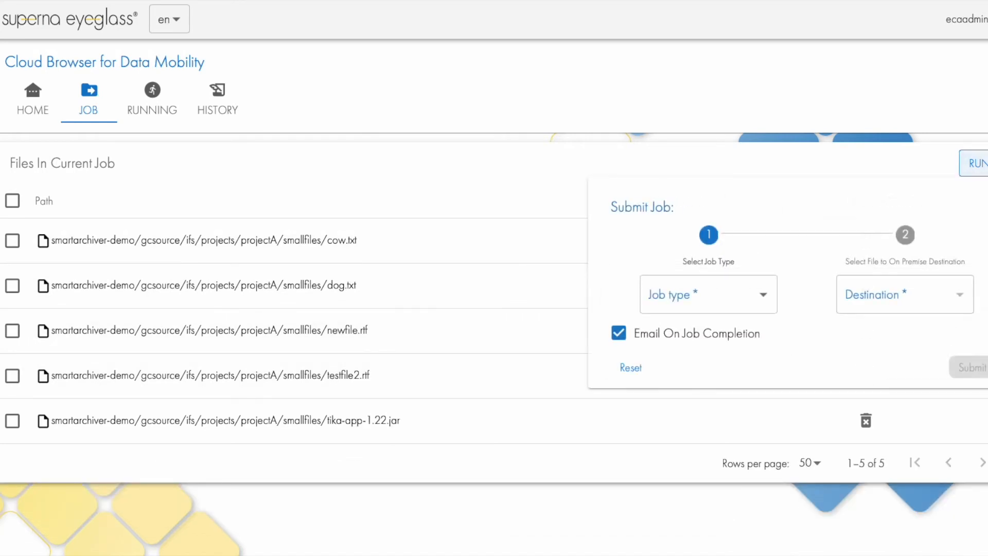
left_click(708, 294)
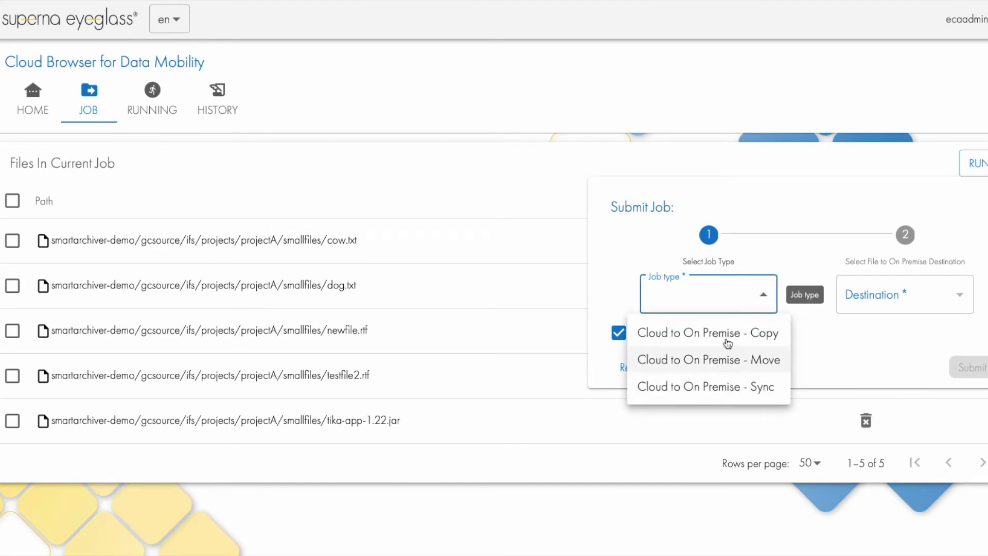
mouse_move(724, 333)
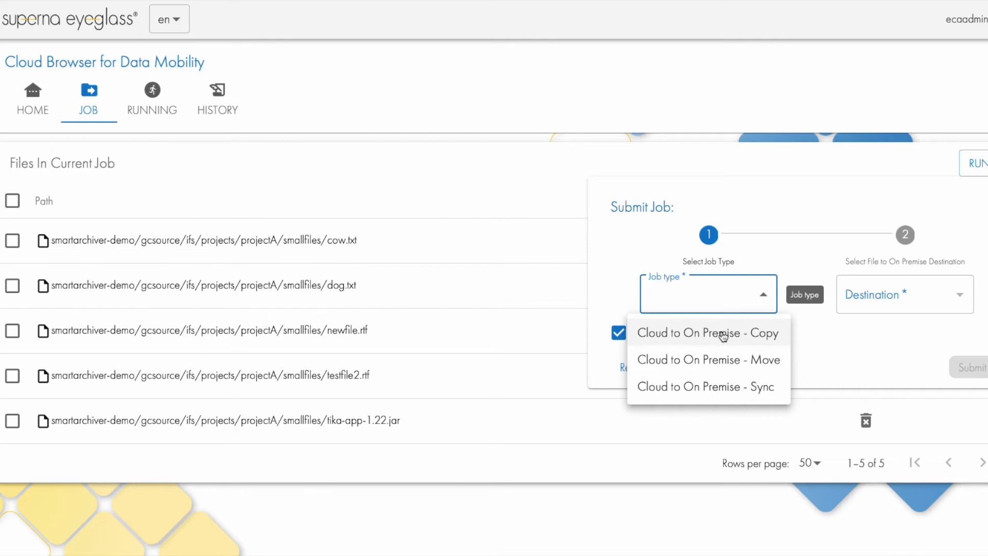
mouse_move(708, 360)
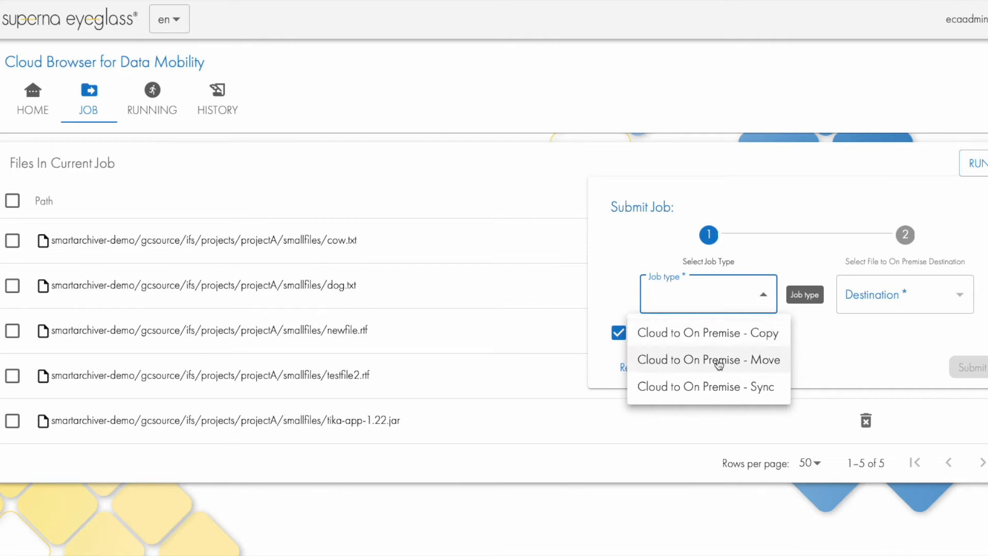
left_click(709, 360)
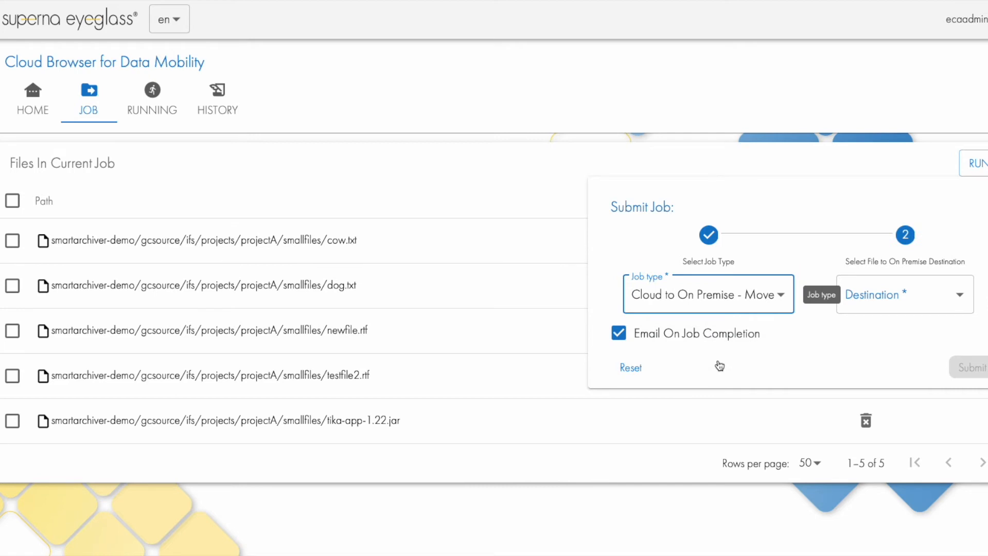
left_click(707, 294)
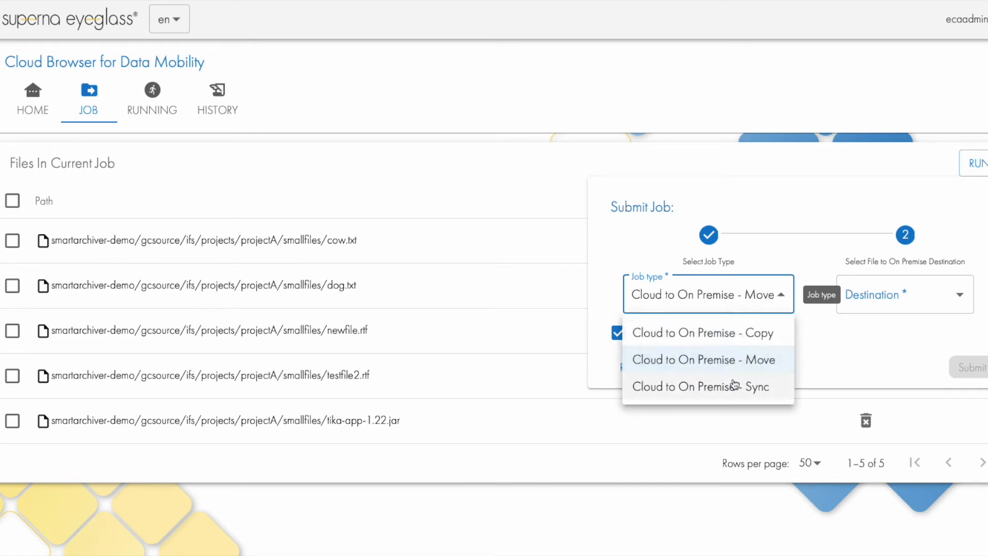
mouse_move(730, 390)
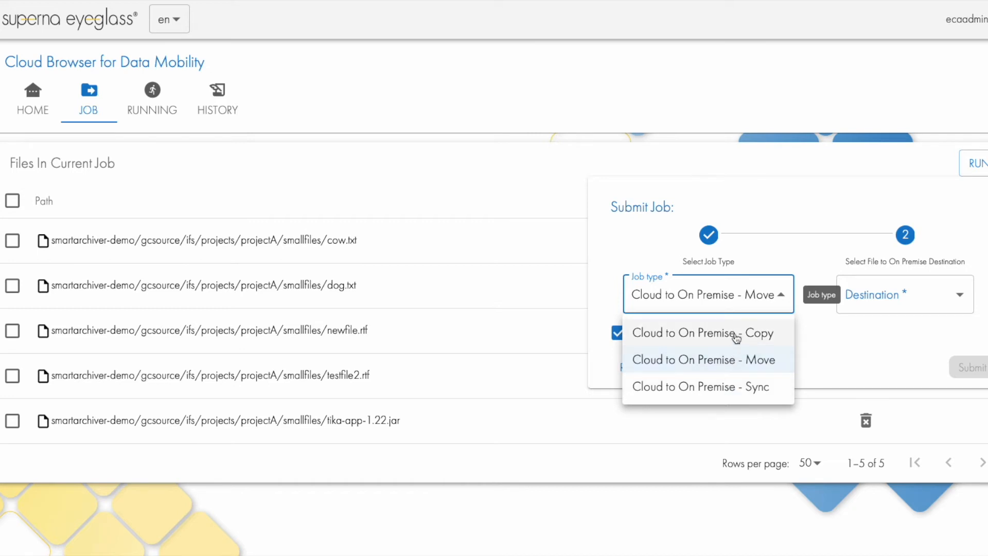
left_click(704, 359)
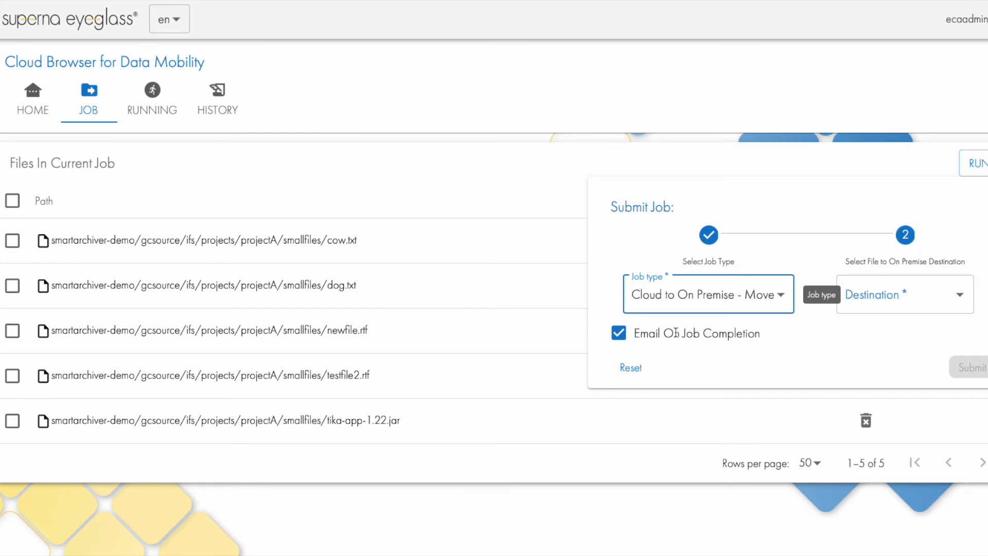
mouse_move(872, 355)
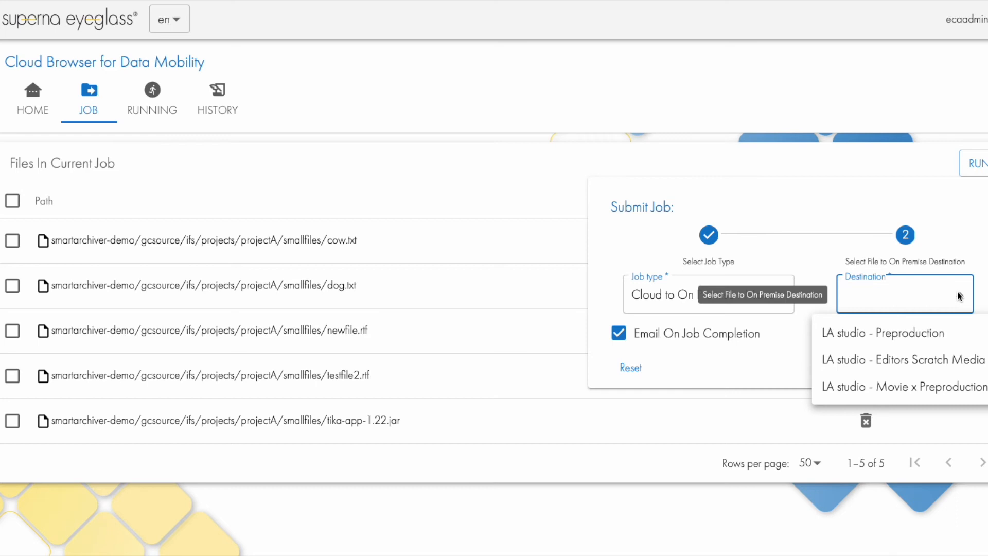
mouse_move(906, 360)
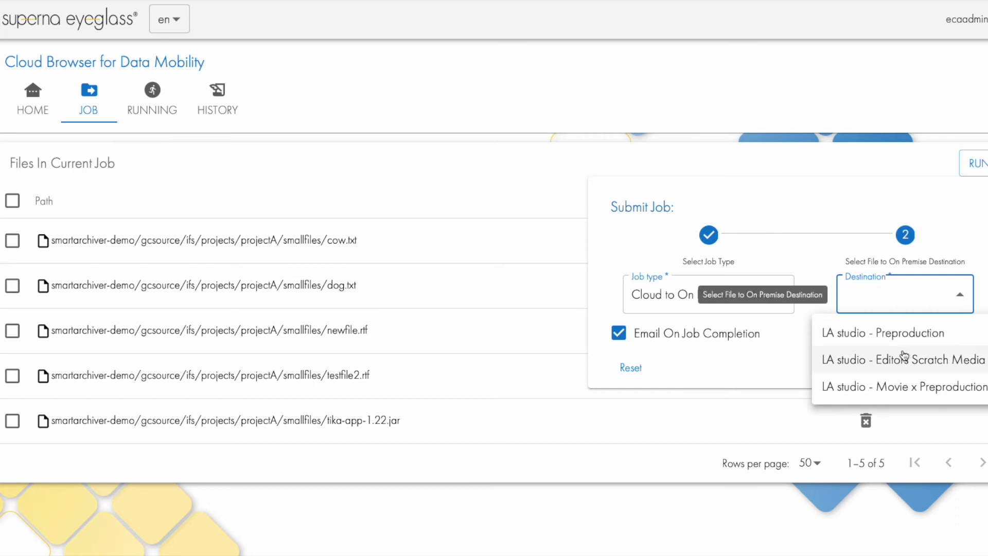
Select LA studio - Movie x Preproduction as the on-premise destination.
left_click(918, 386)
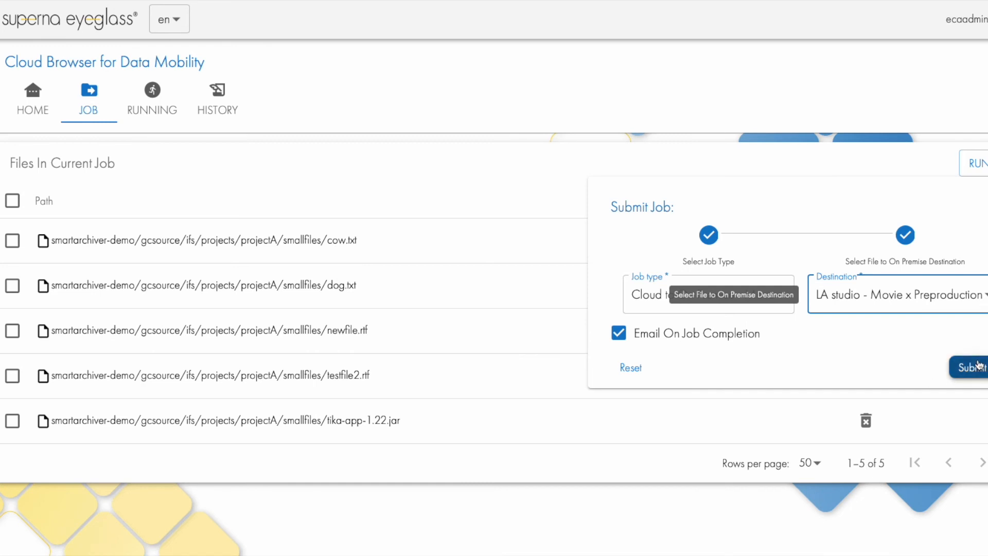
mouse_move(188, 115)
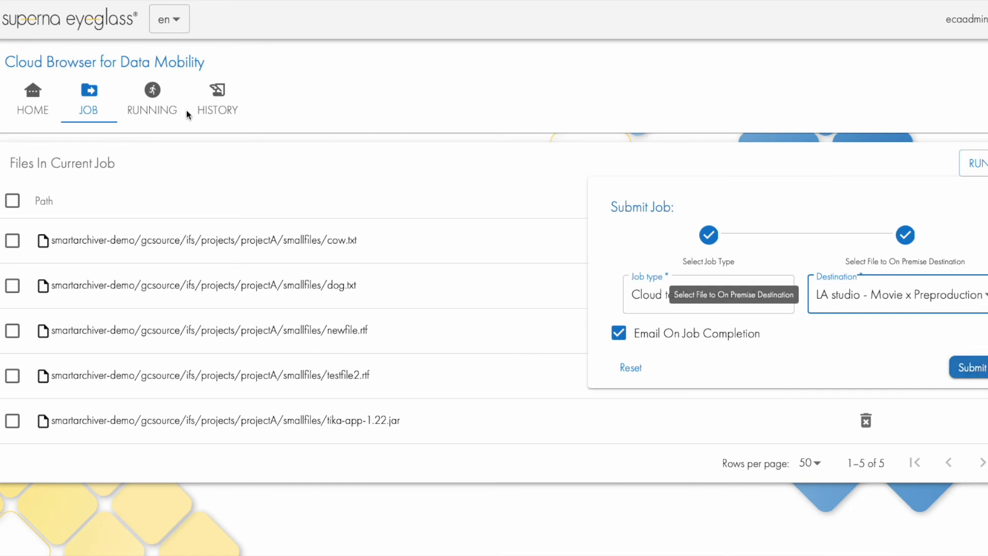
mouse_move(221, 126)
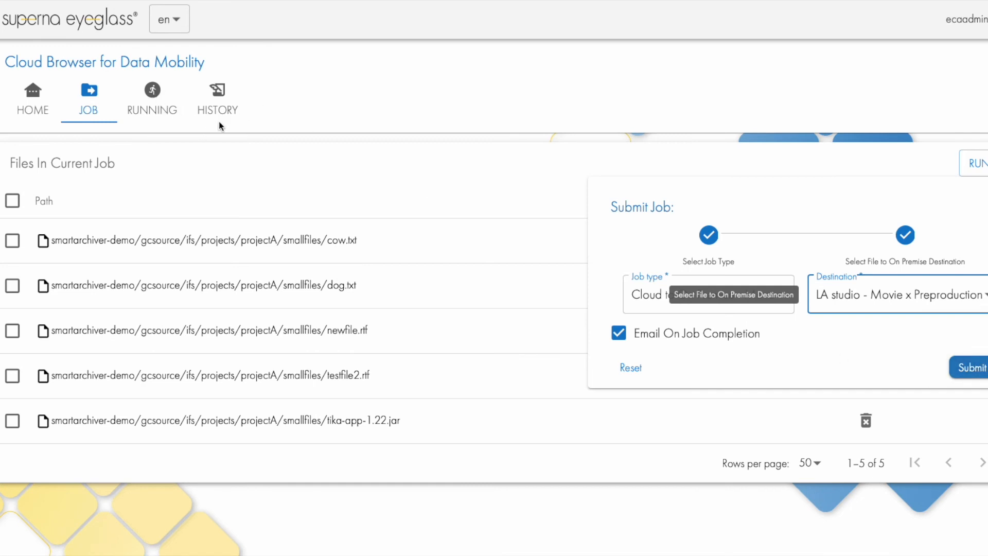